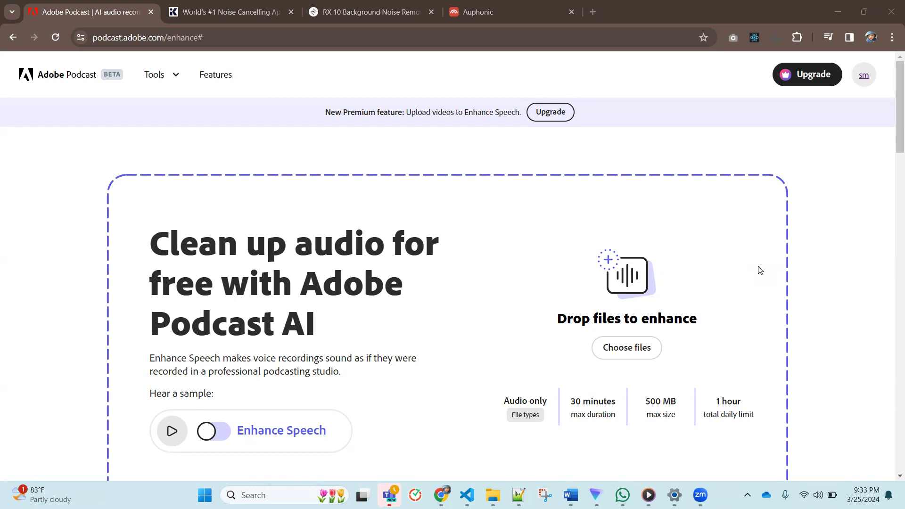
{"action": "mouse_move", "coordinate": [638, 379]}
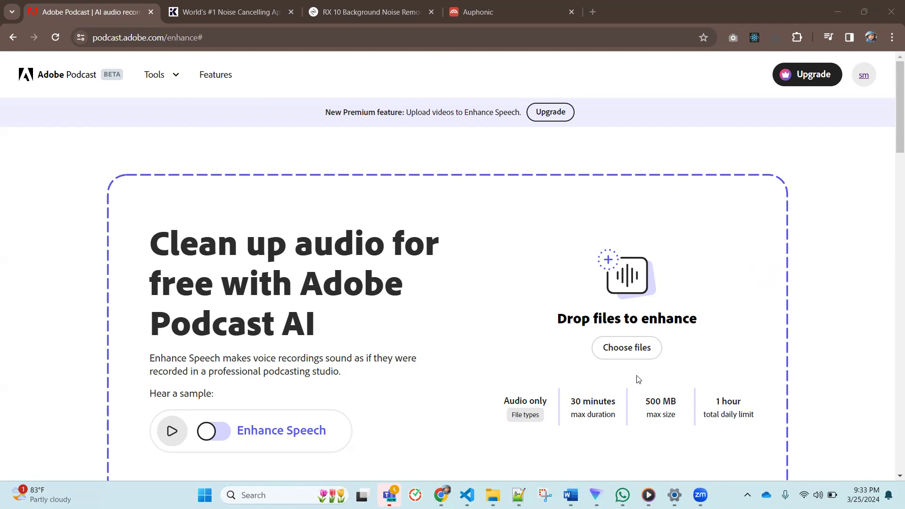
{"action": "mouse_move", "coordinate": [626, 348]}
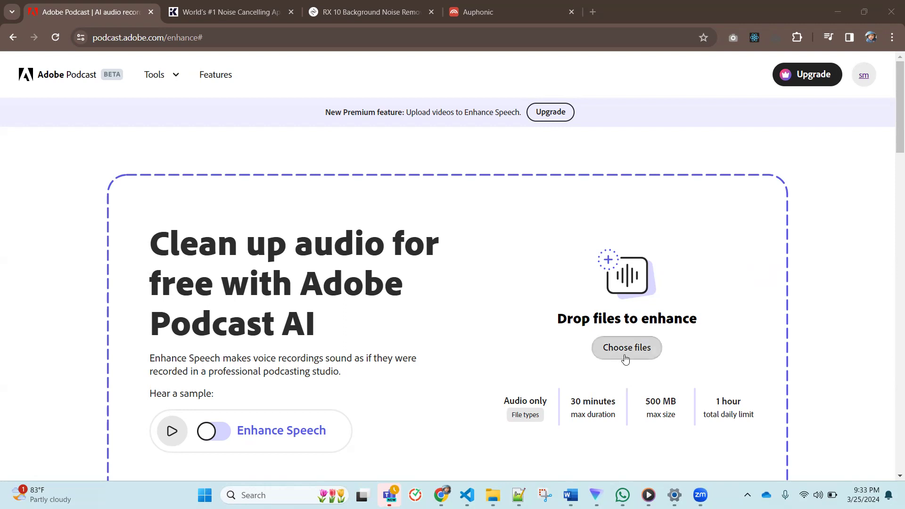
{"action": "mouse_move", "coordinate": [644, 358]}
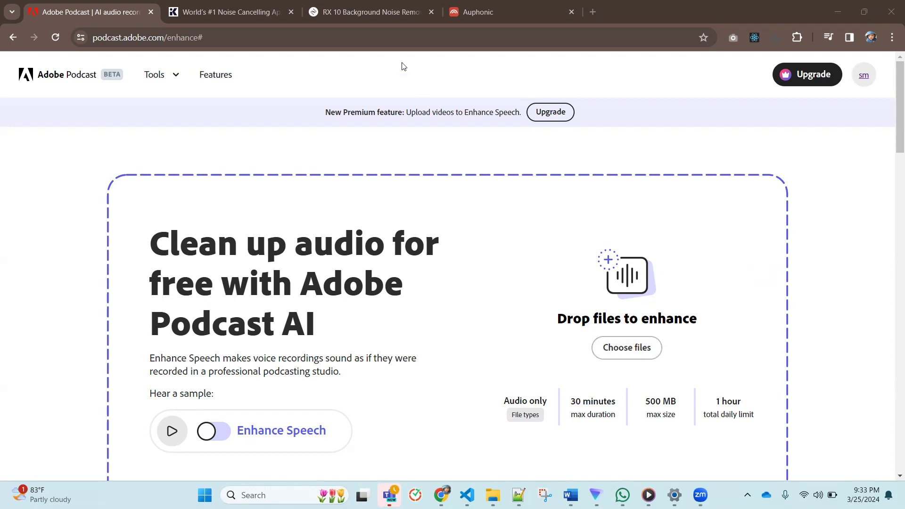
View Krisp's Noise Cancellation page, scrolling through the background voice and echo cancellation sections
{"action": "left_click", "coordinate": [230, 11]}
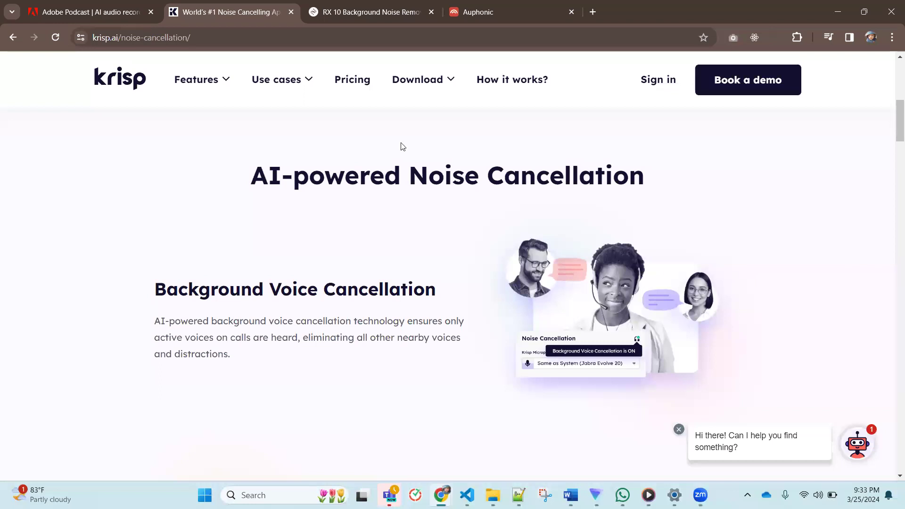
{"action": "mouse_move", "coordinate": [489, 263]}
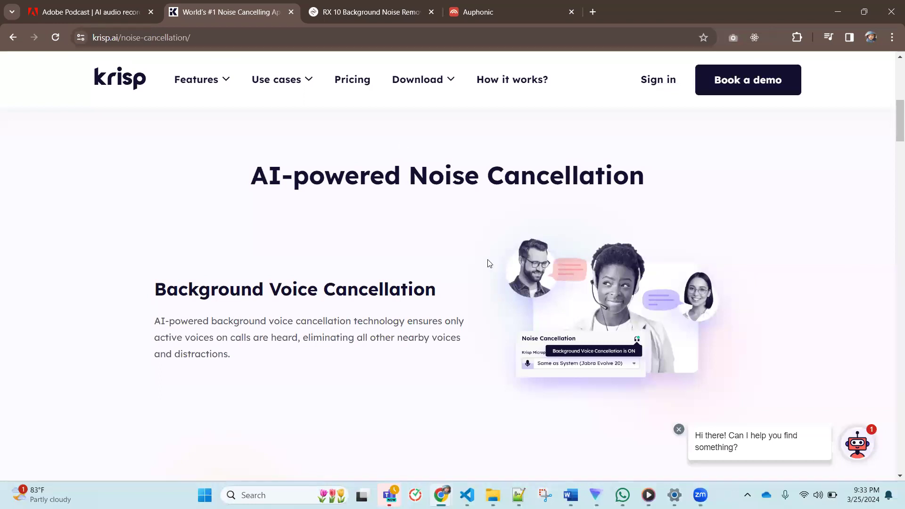
{"action": "mouse_move", "coordinate": [739, 79]}
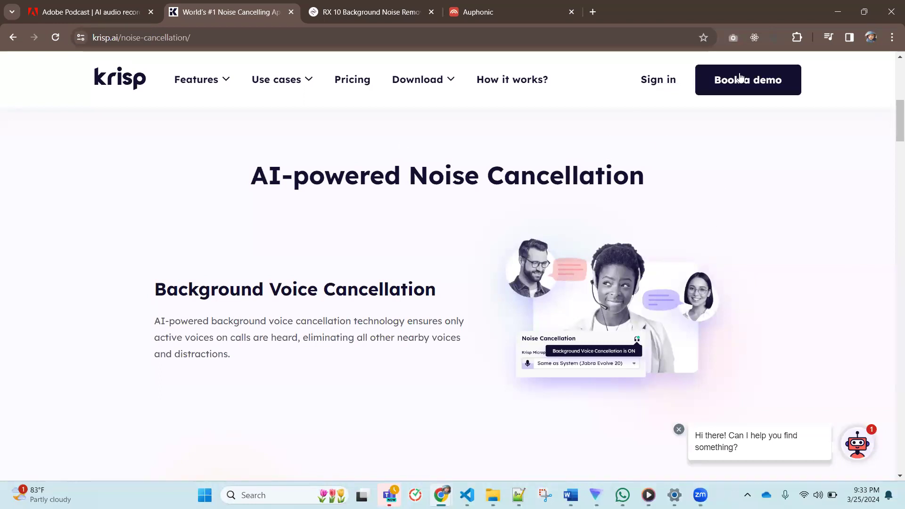
{"action": "scroll", "scroll_direction": "down", "scroll_amount": 3}
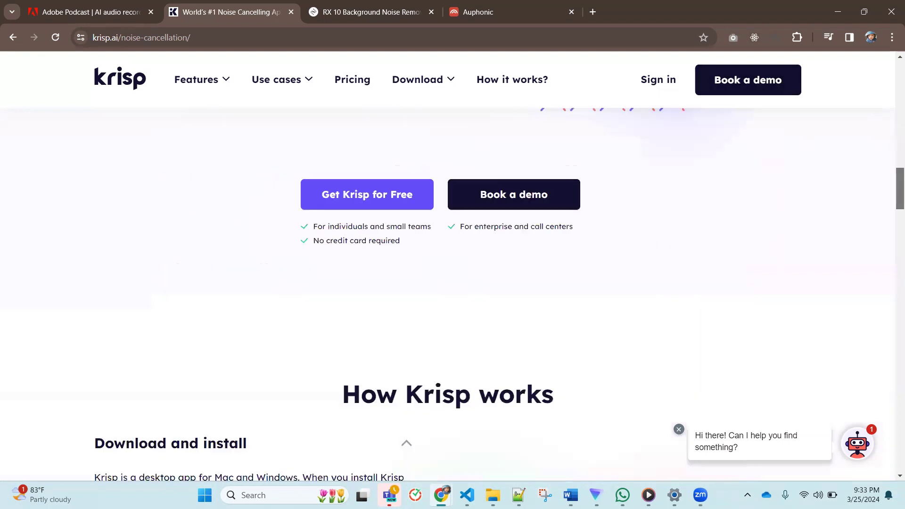
{"action": "scroll", "scroll_direction": "up", "scroll_amount": 3}
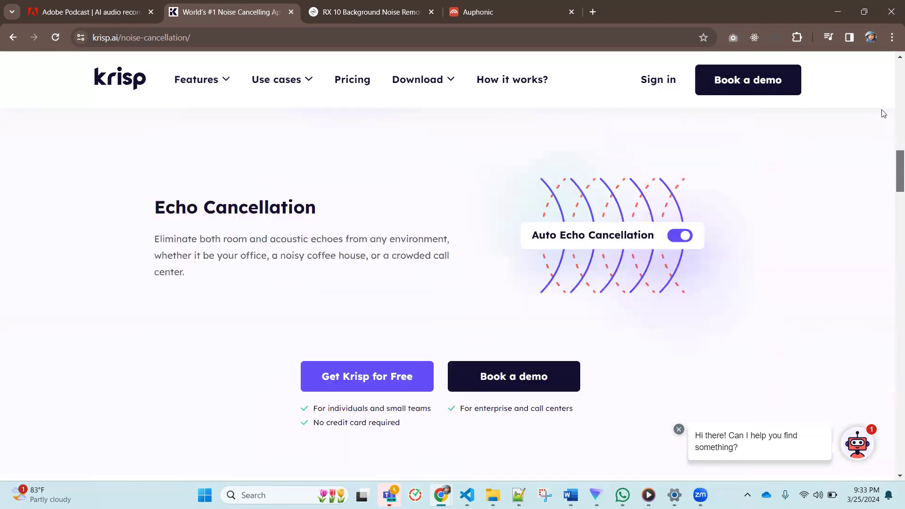
View the iZotope RX 10 page down to the free trial, requirements and editions cards
{"action": "left_click", "coordinate": [370, 11]}
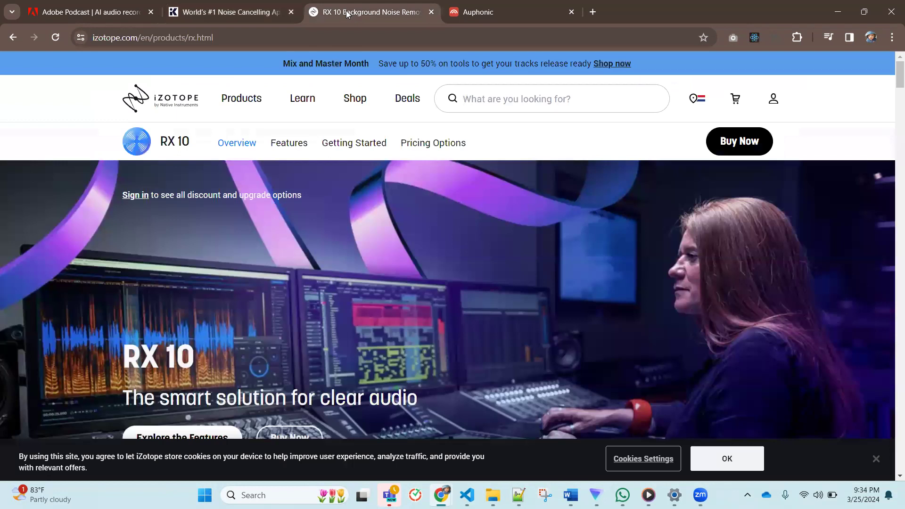
{"action": "mouse_move", "coordinate": [410, 405]}
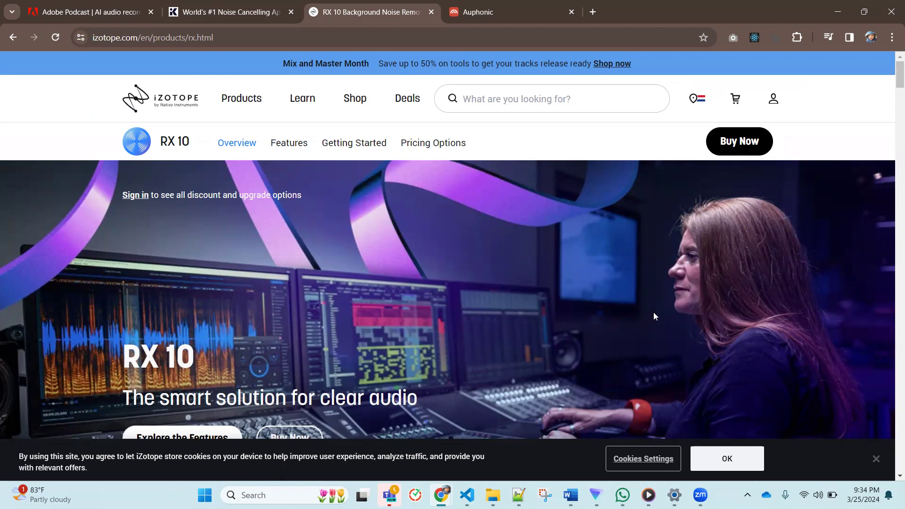
{"action": "scroll", "scroll_direction": "down", "scroll_amount": 3}
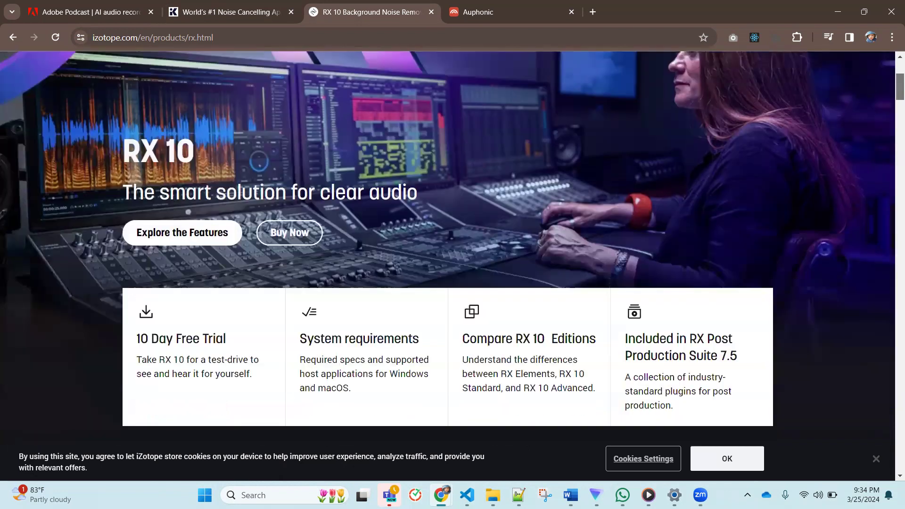
{"action": "scroll", "scroll_direction": "down", "scroll_amount": 3}
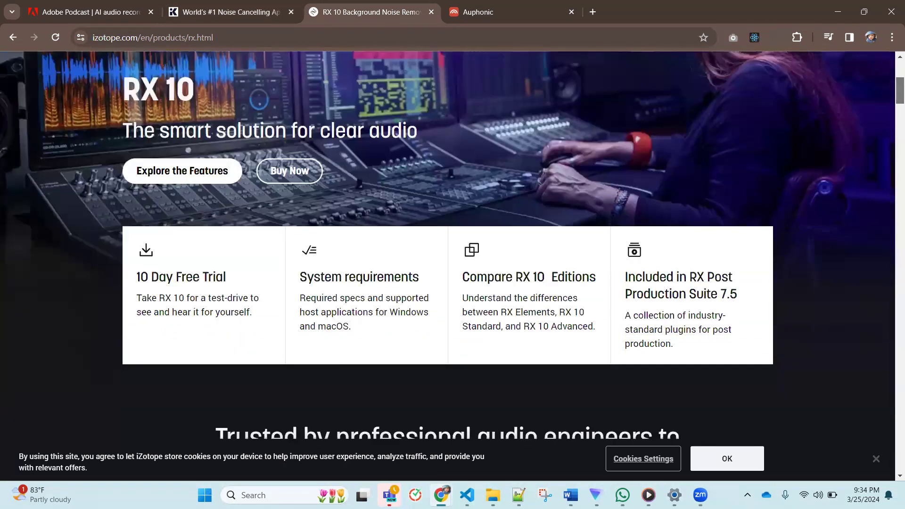
{"action": "mouse_move", "coordinate": [179, 293]}
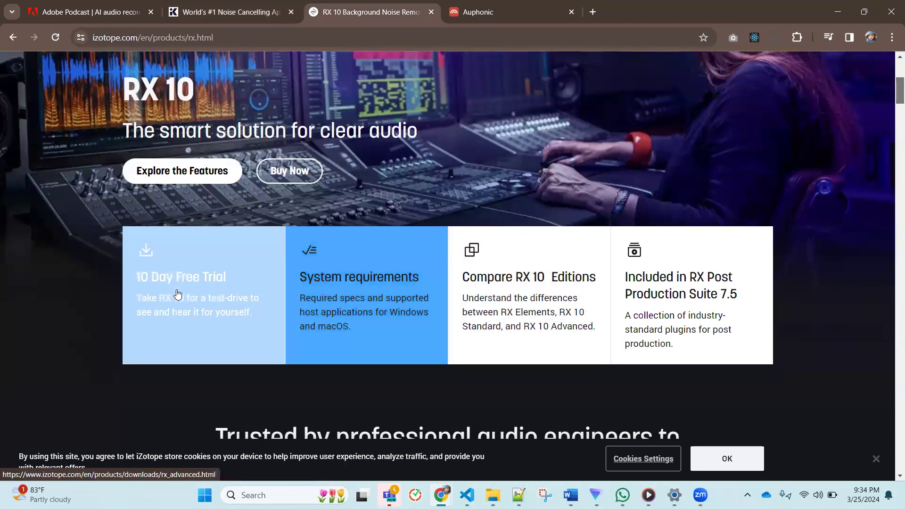
{"action": "mouse_move", "coordinate": [799, 266]}
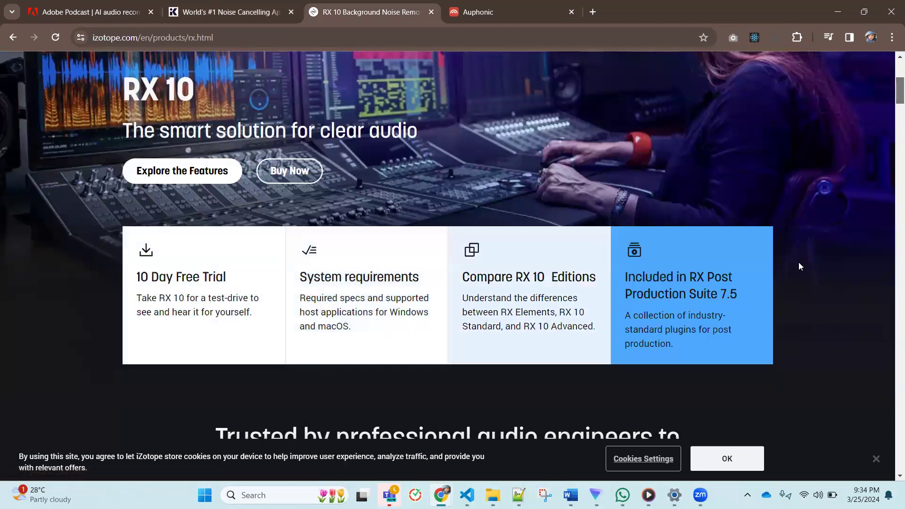